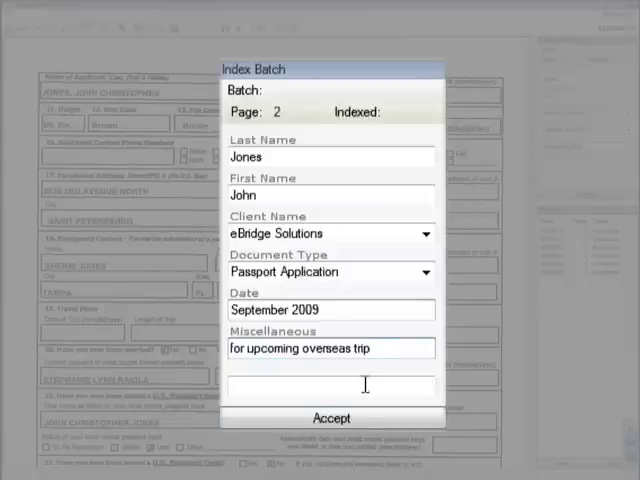
click(331, 418)
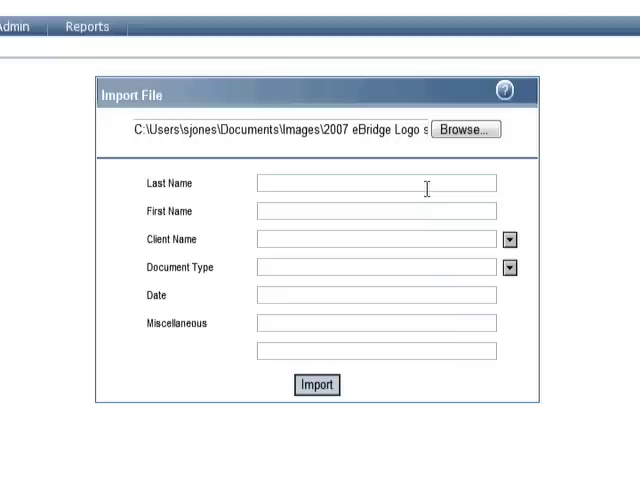